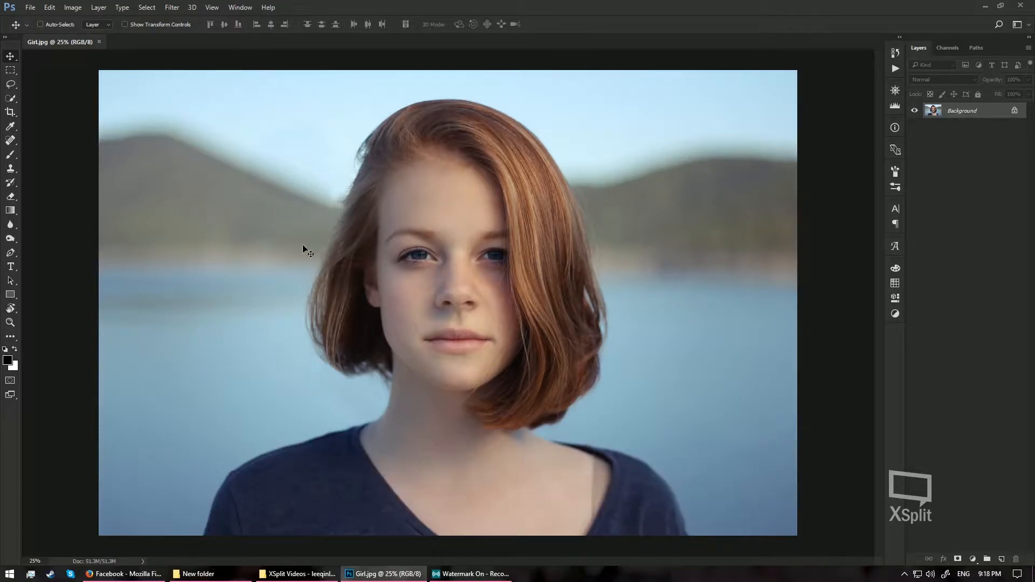
# - Quick-select the girl's hair across both sides, leaving face and background out
pyautogui.click(10, 99)
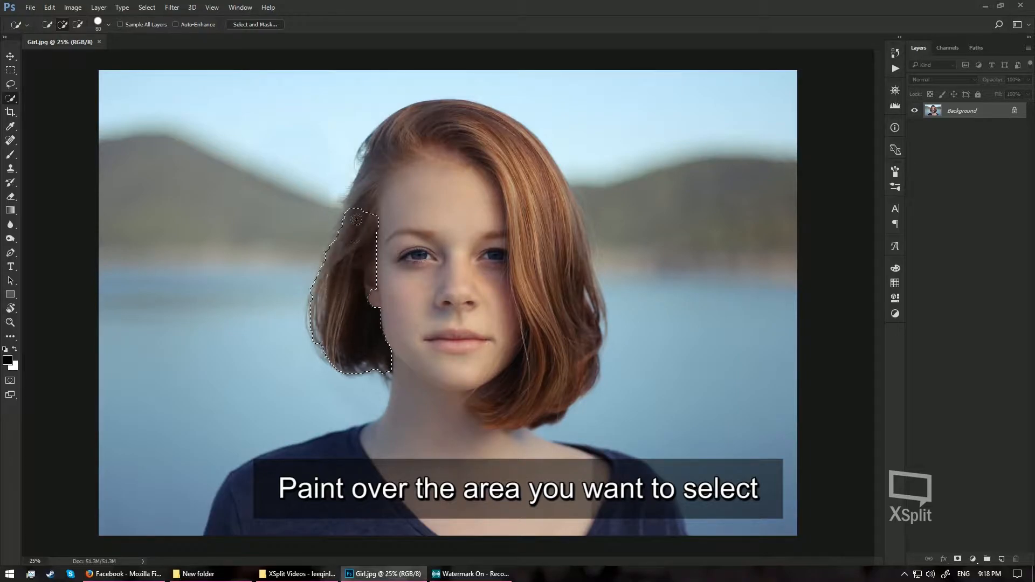
pyautogui.moveTo(357, 218); pyautogui.dragTo(475, 129)
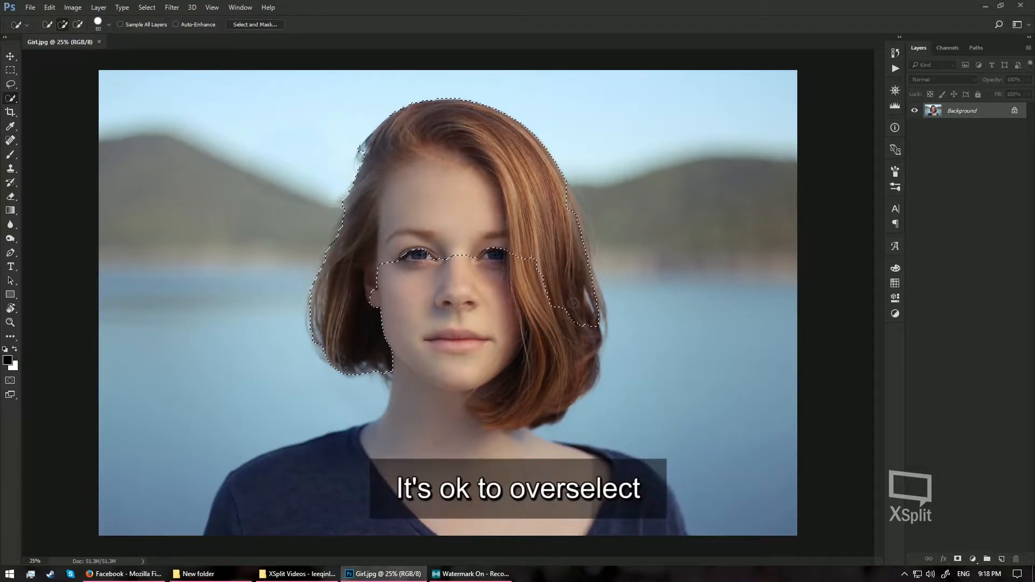
pyautogui.moveTo(572, 301); pyautogui.dragTo(517, 396)
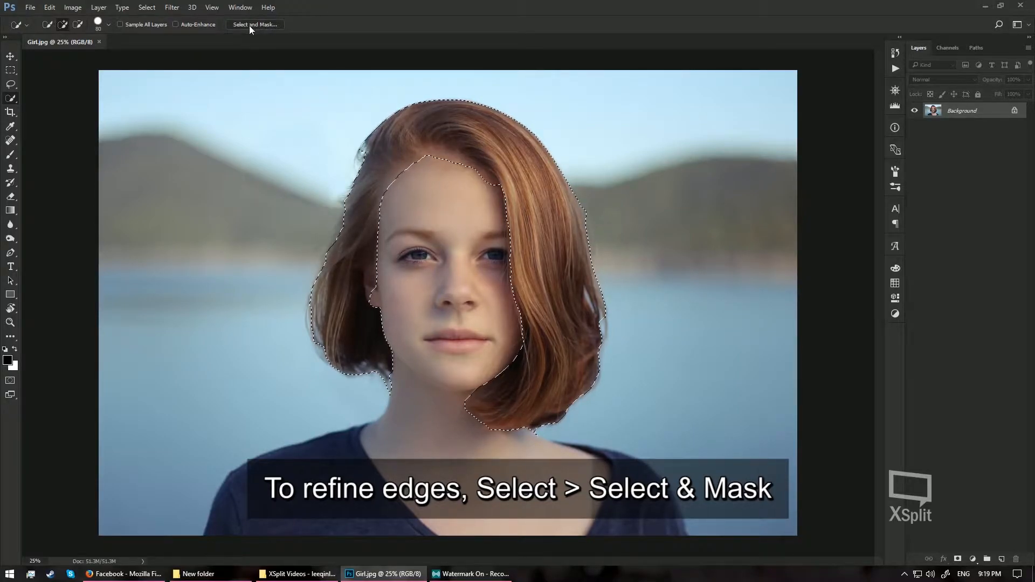
pyautogui.moveTo(255, 24)
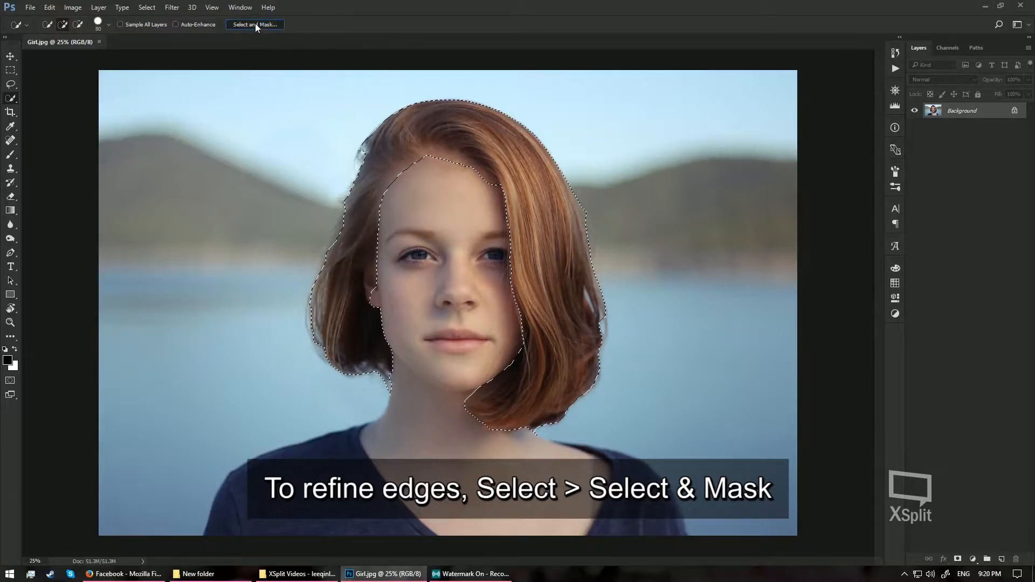
# - Enter Select and Mask with Overlay view showing unselected areas in red
pyautogui.click(255, 25)
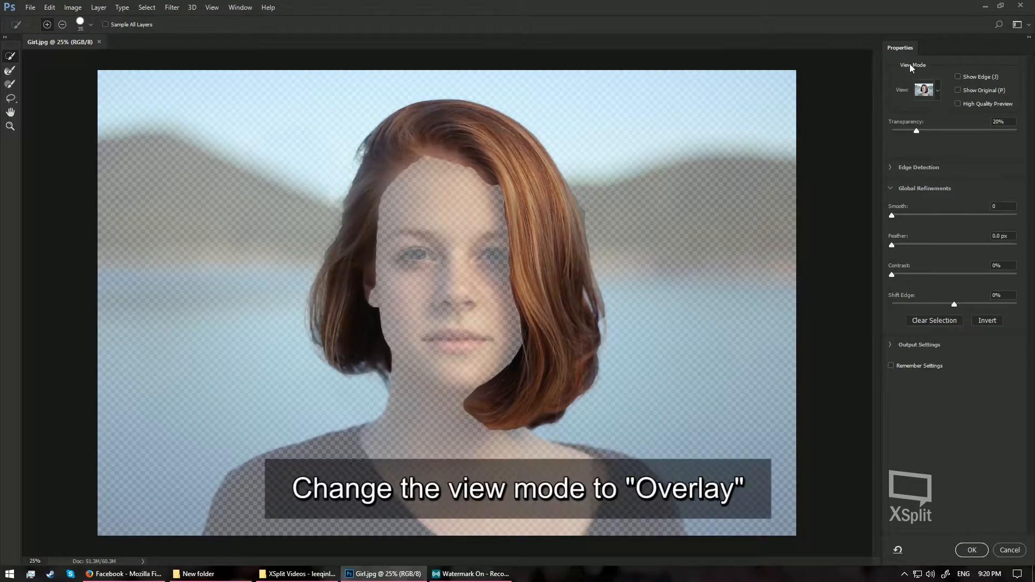
pyautogui.click(935, 90)
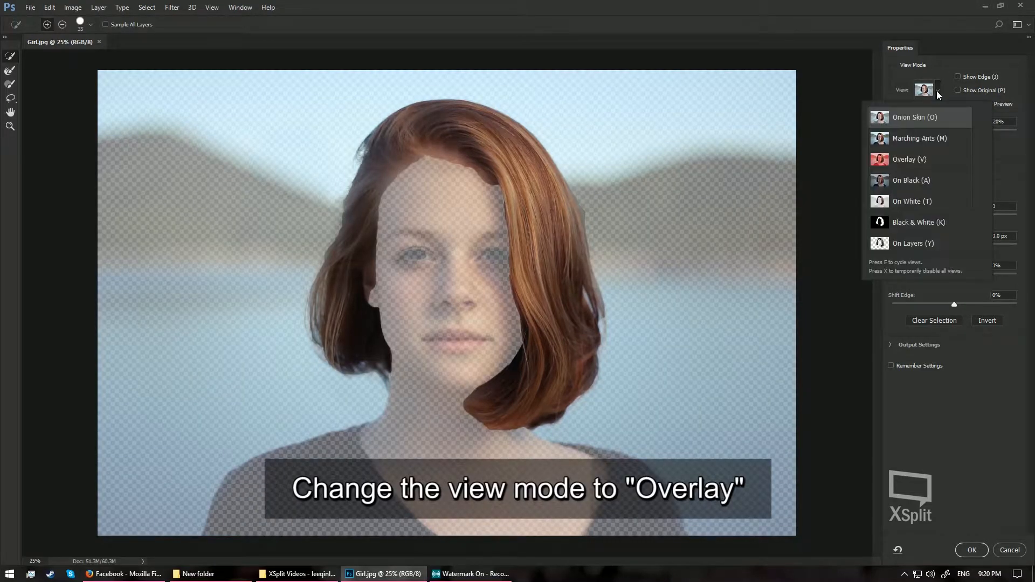
pyautogui.click(909, 160)
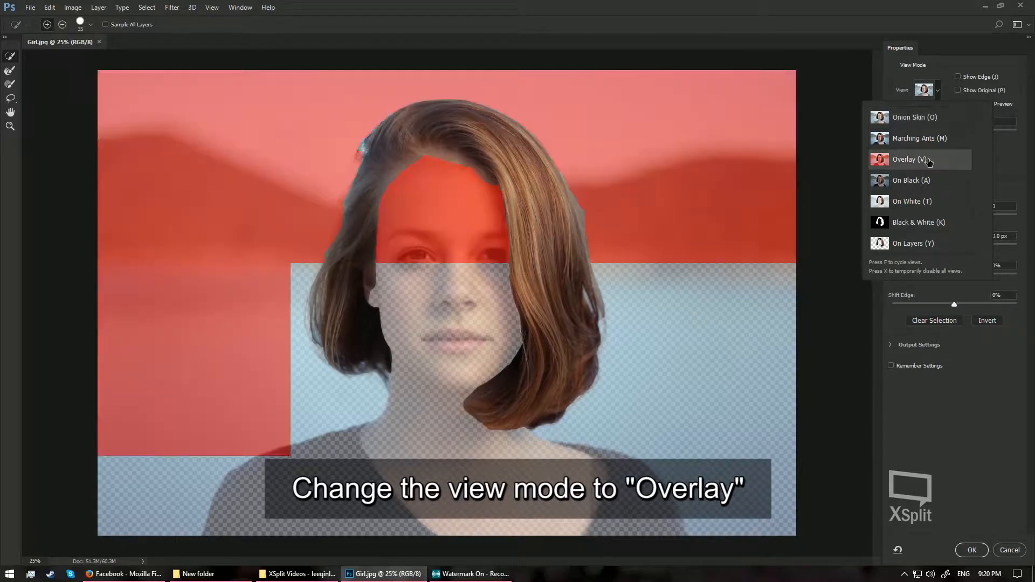
pyautogui.click(910, 160)
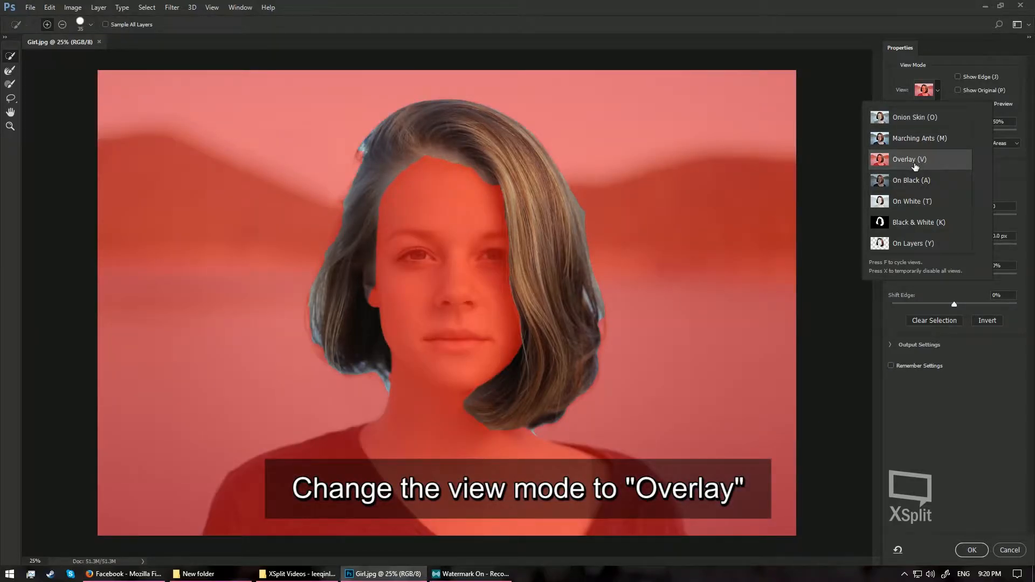
pyautogui.click(909, 159)
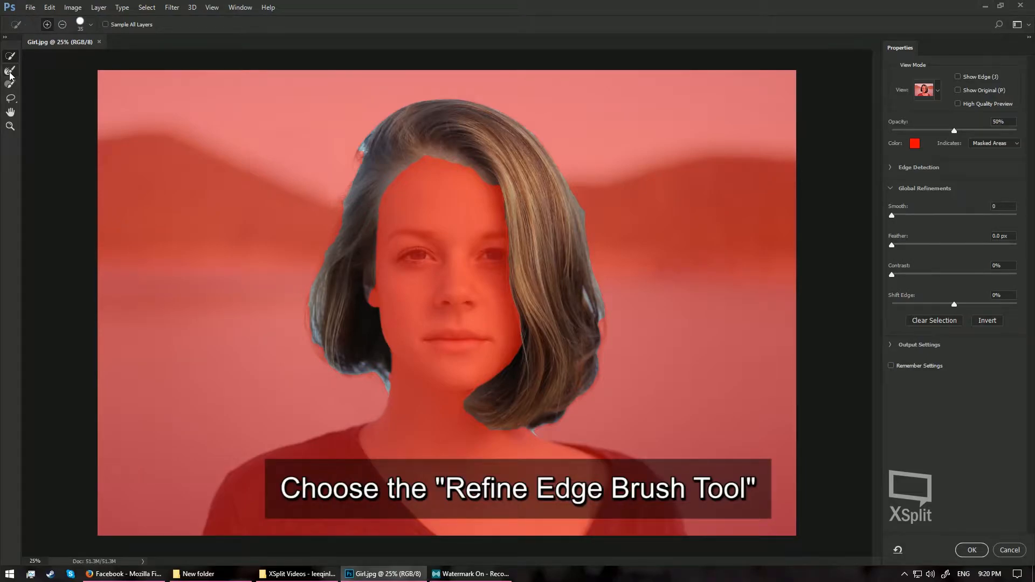
pyautogui.moveTo(11, 72)
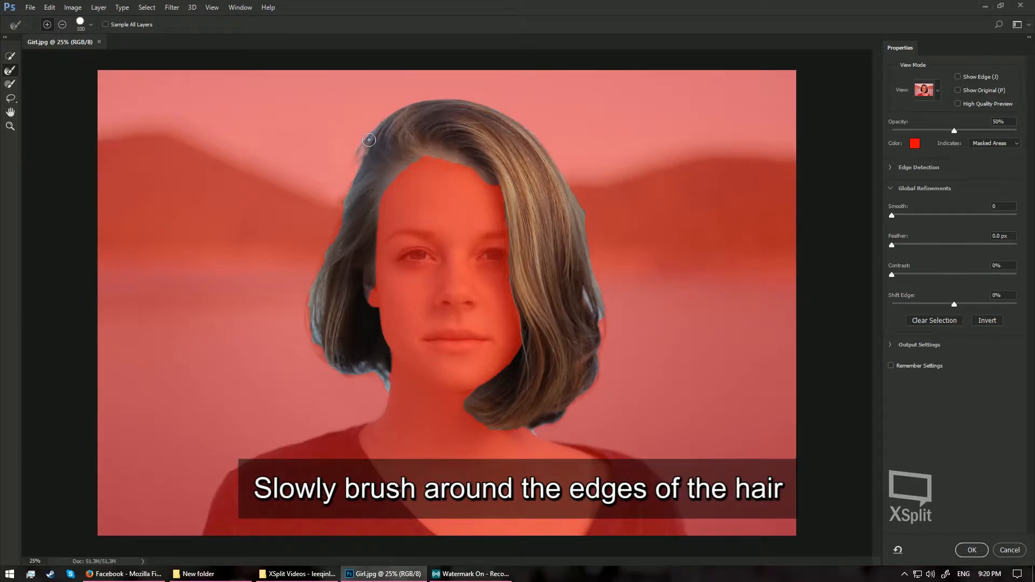
# - Refine the hair edges along the top and left side, then confirm the mask
pyautogui.moveTo(368, 139); pyautogui.dragTo(373, 127)
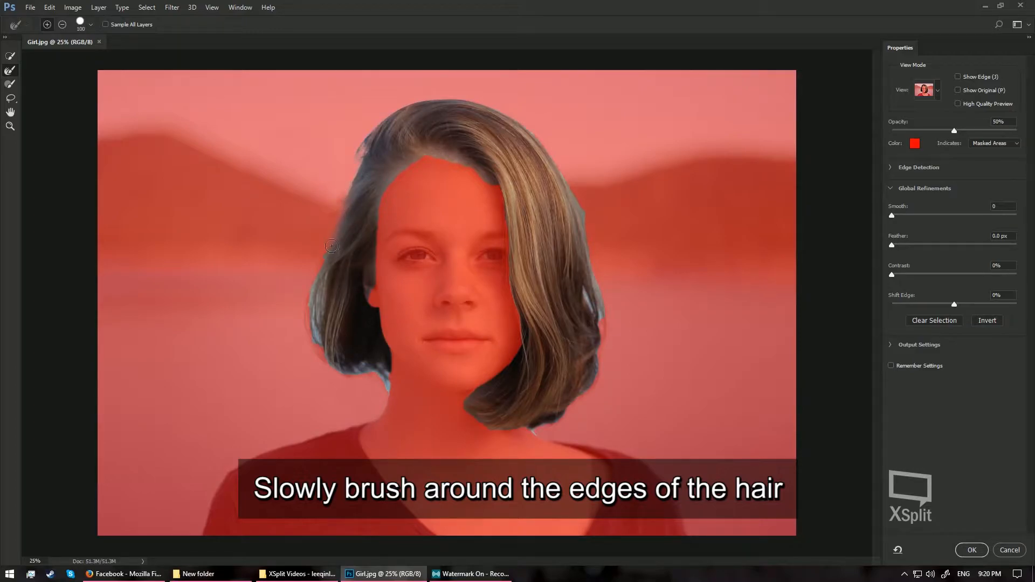
pyautogui.moveTo(331, 246); pyautogui.dragTo(311, 319)
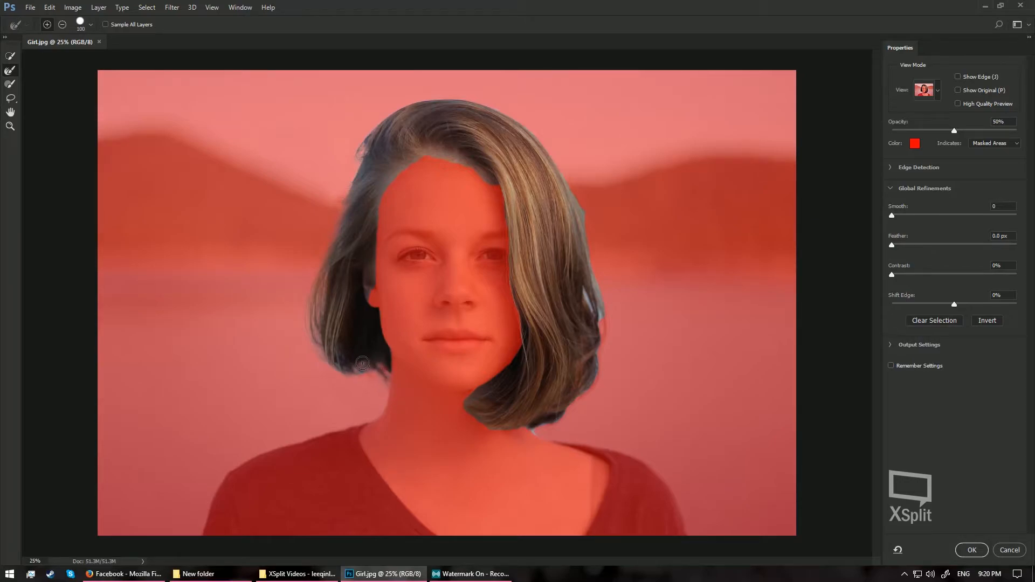
pyautogui.moveTo(317, 342)
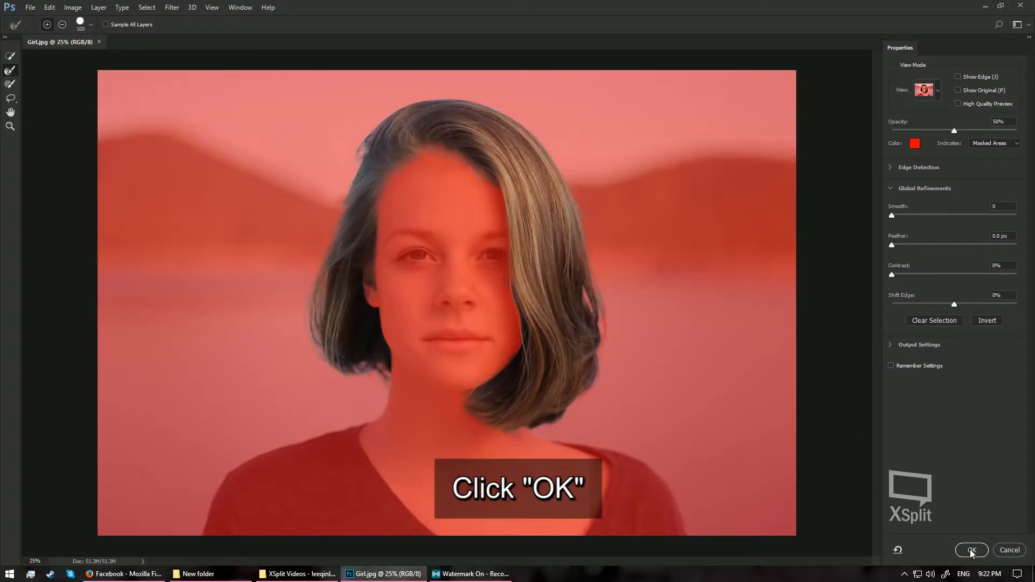
pyautogui.click(971, 549)
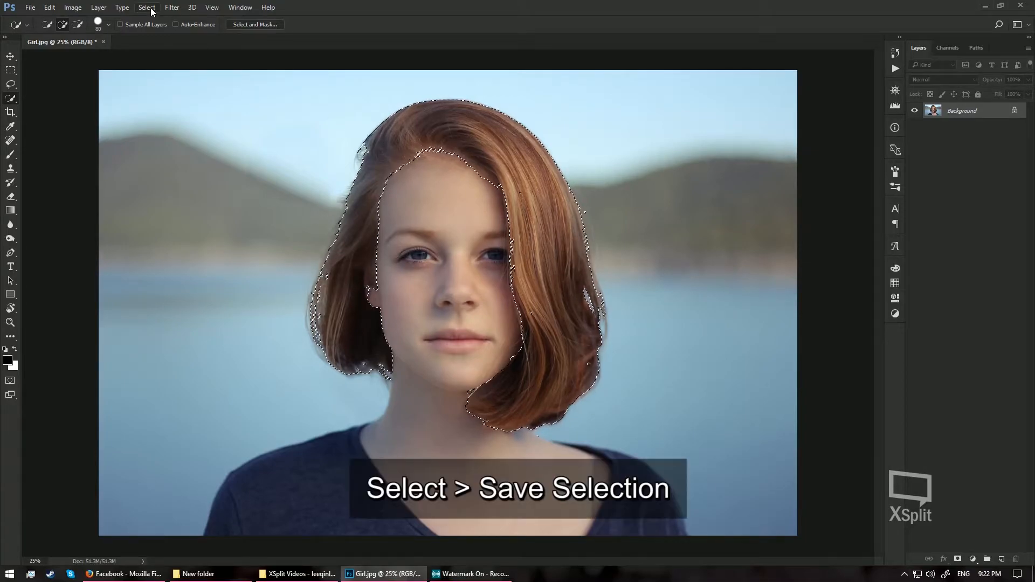
# - Save the selection as a channel named Hair Color and view it in Channels
pyautogui.click(146, 7)
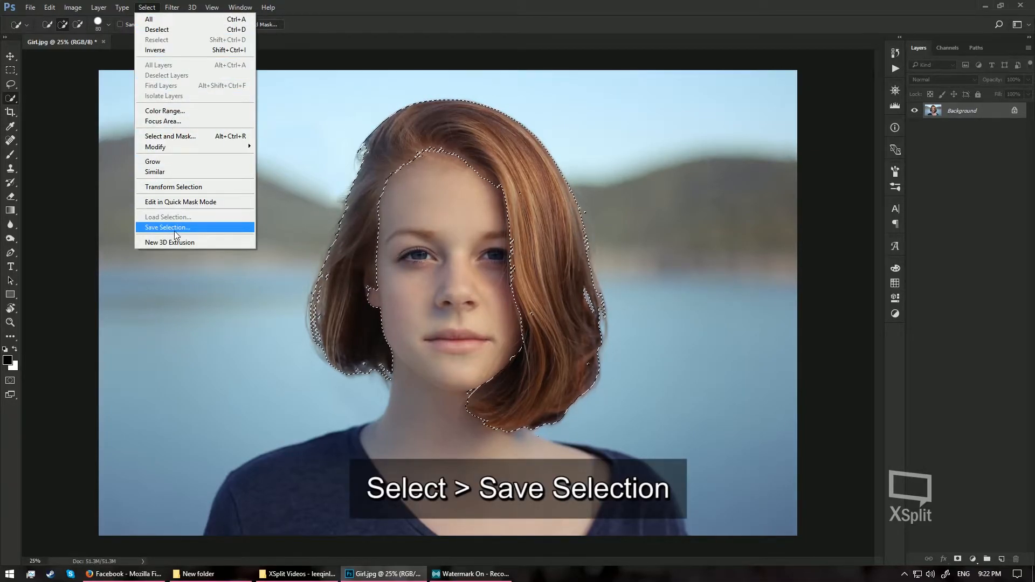
pyautogui.click(167, 227)
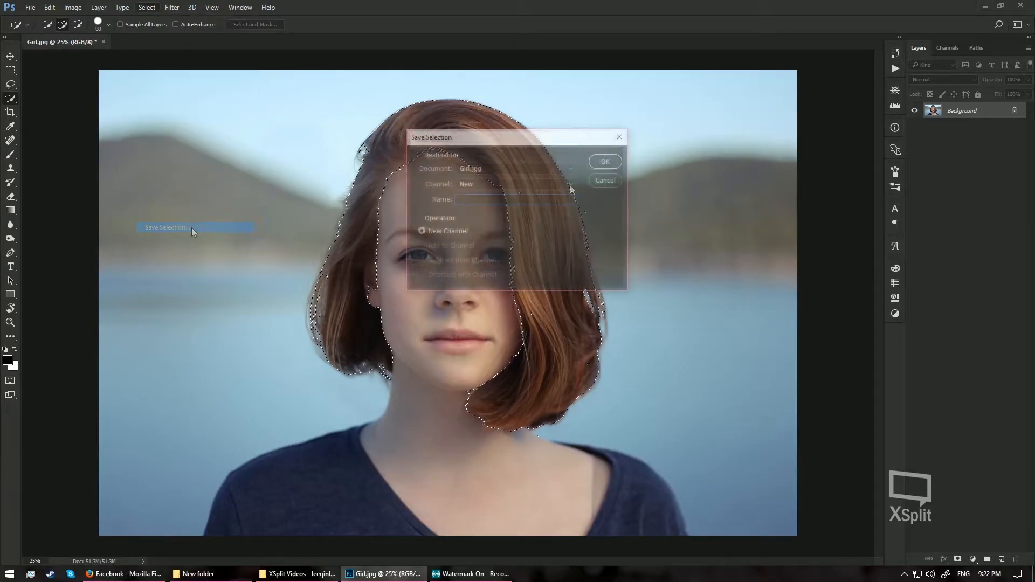
pyautogui.write('Hair Color')
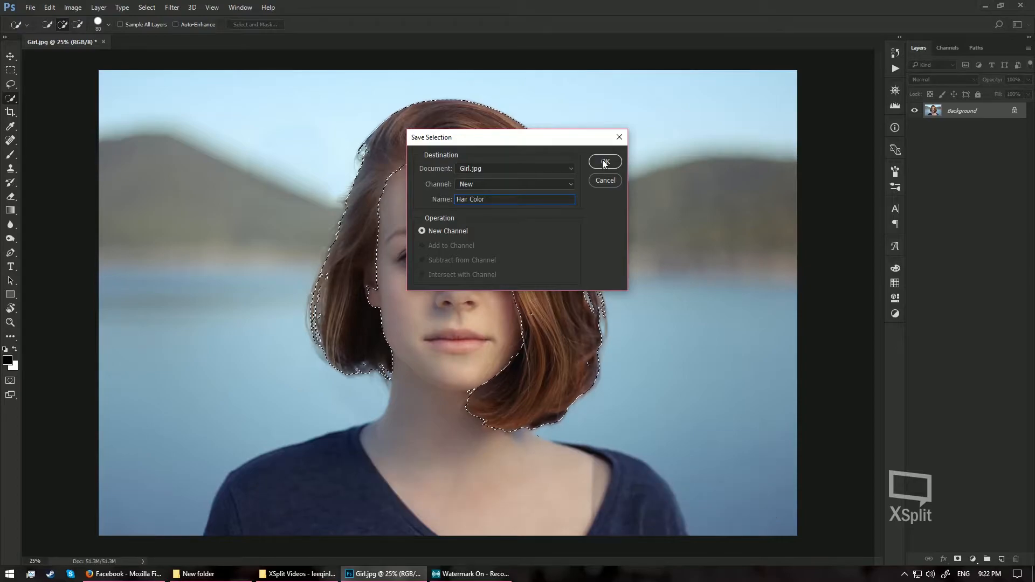
pyautogui.click(604, 163)
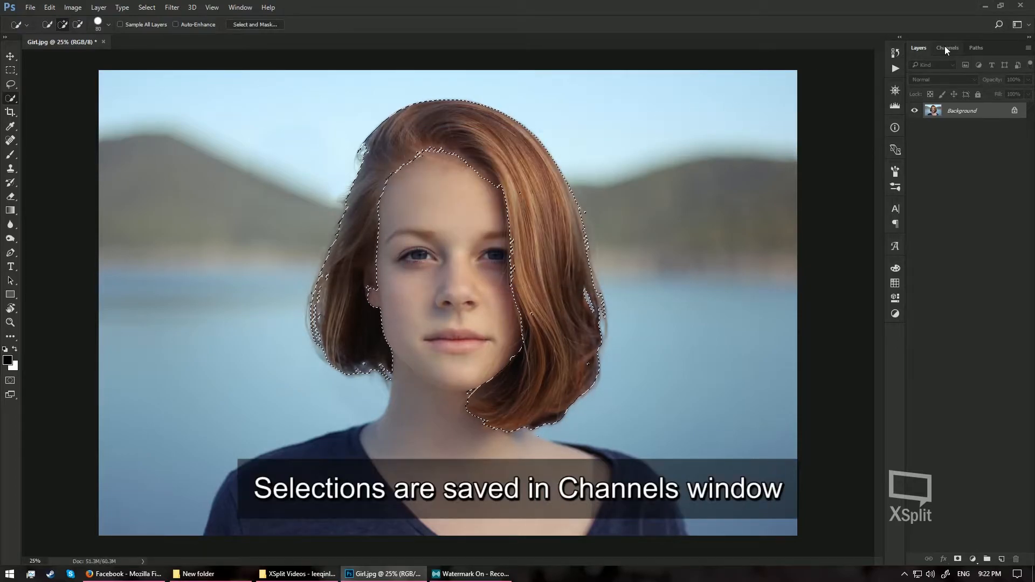
pyautogui.click(947, 47)
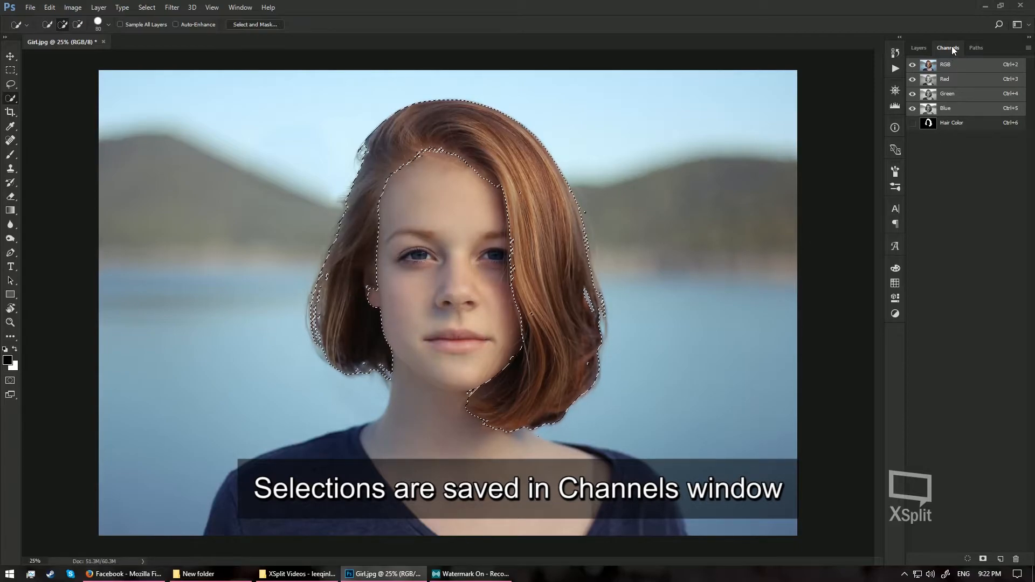
# - Create a new empty layer named Hair Color above the Background
pyautogui.click(917, 47)
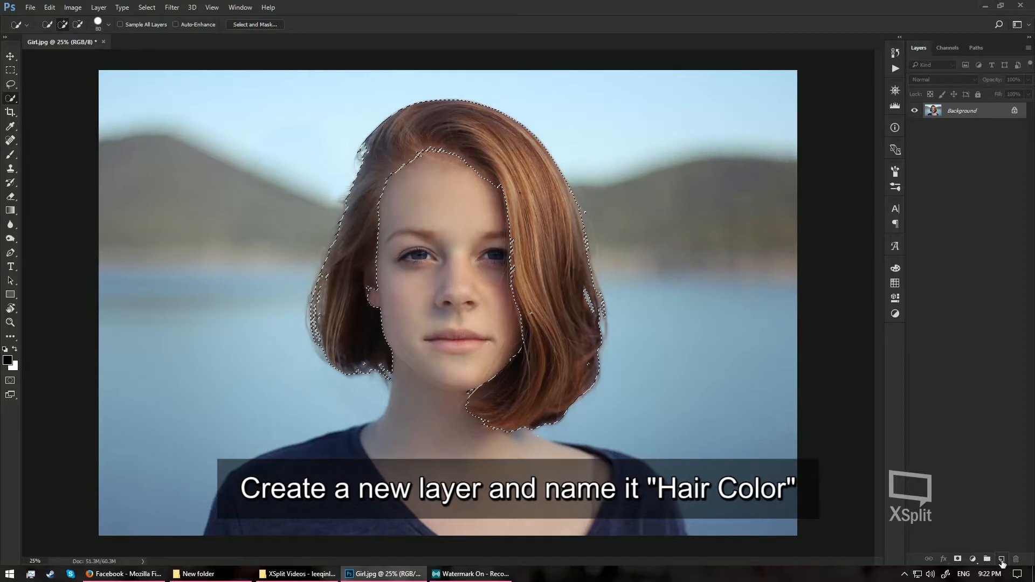
pyautogui.click(1000, 560)
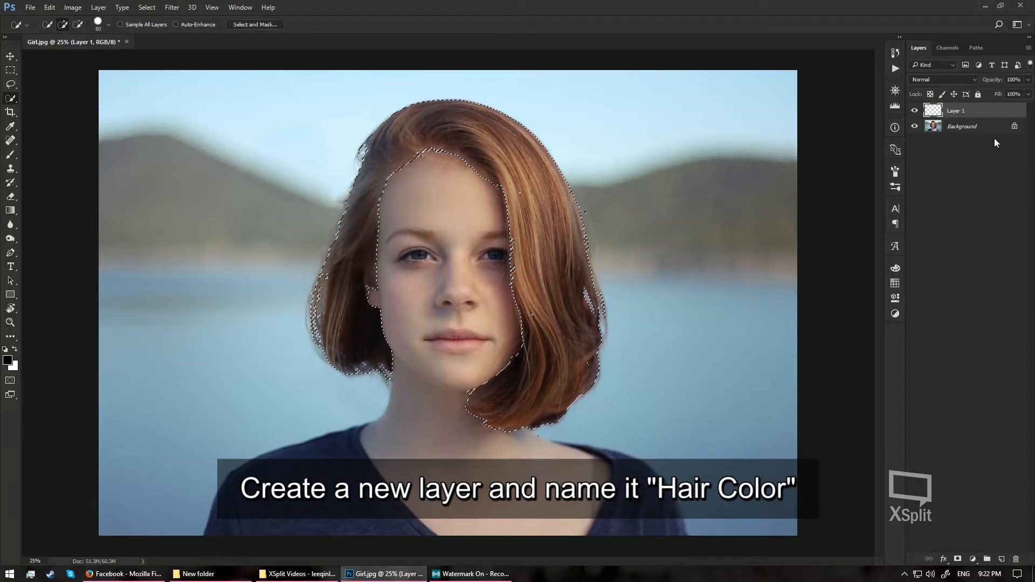
pyautogui.doubleClick(956, 110)
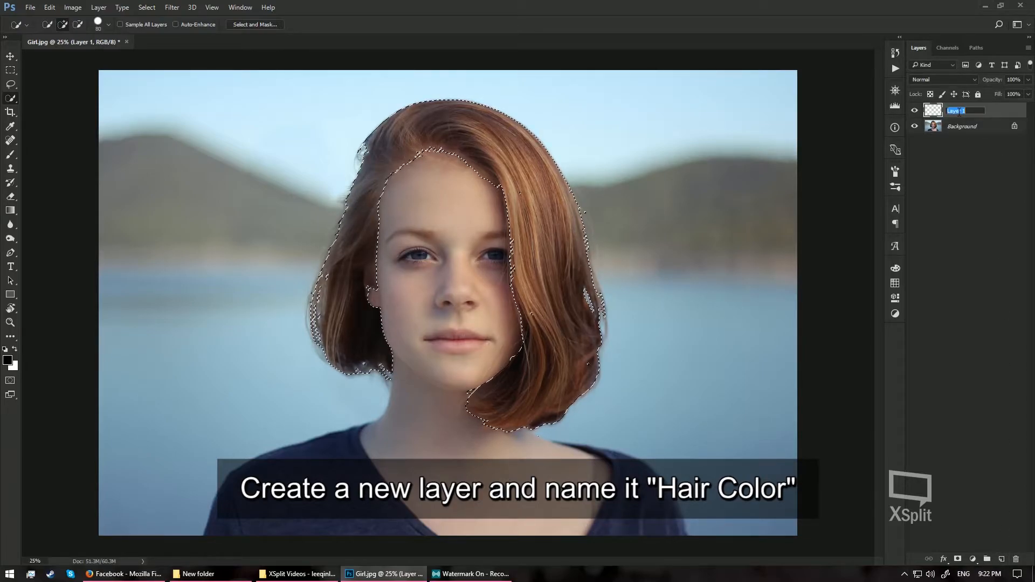
pyautogui.write('Hair Color')
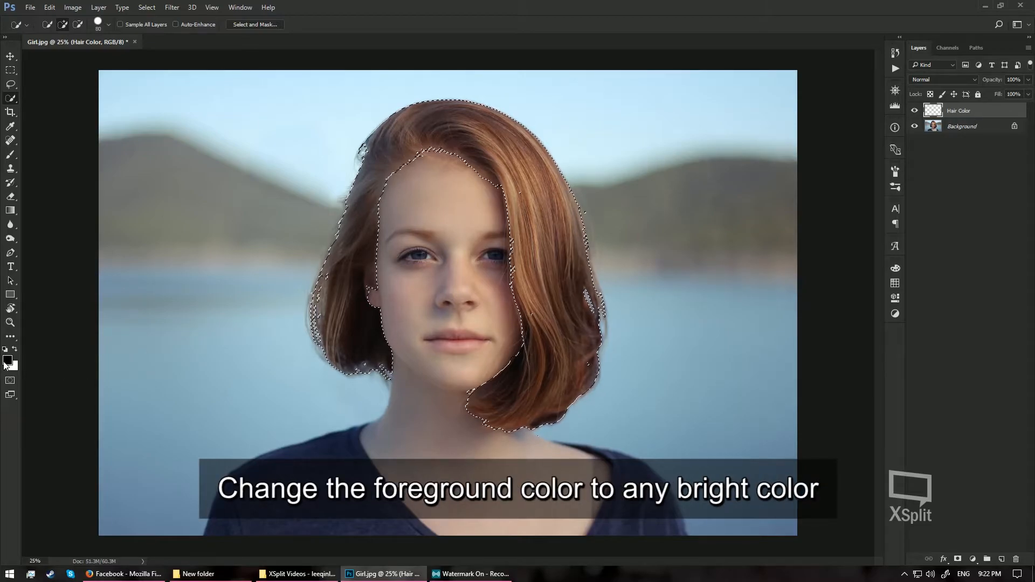
# - Fill the hair selection with bright red foreground colour, then deselect
pyautogui.click(8, 360)
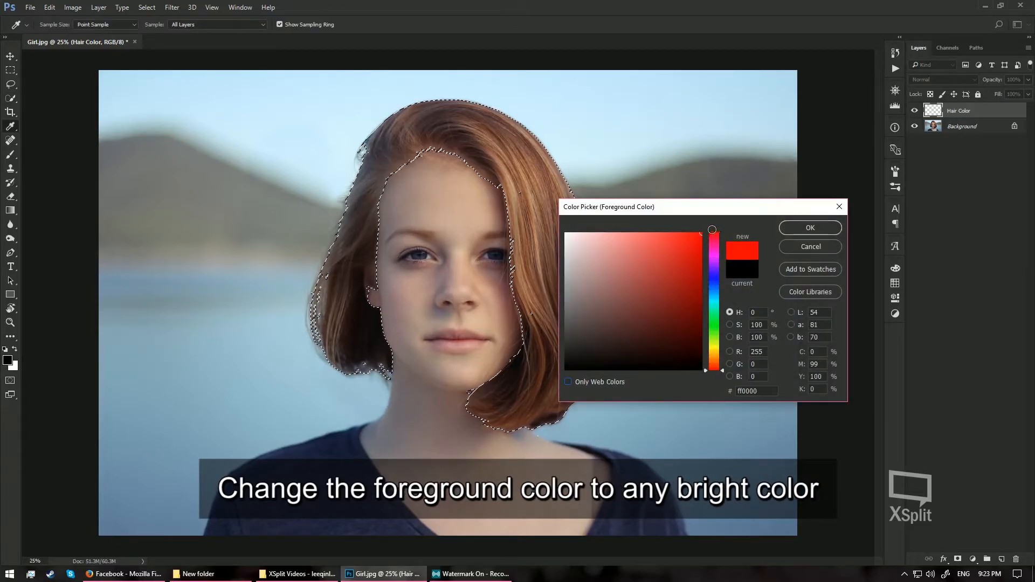
pyautogui.click(684, 240)
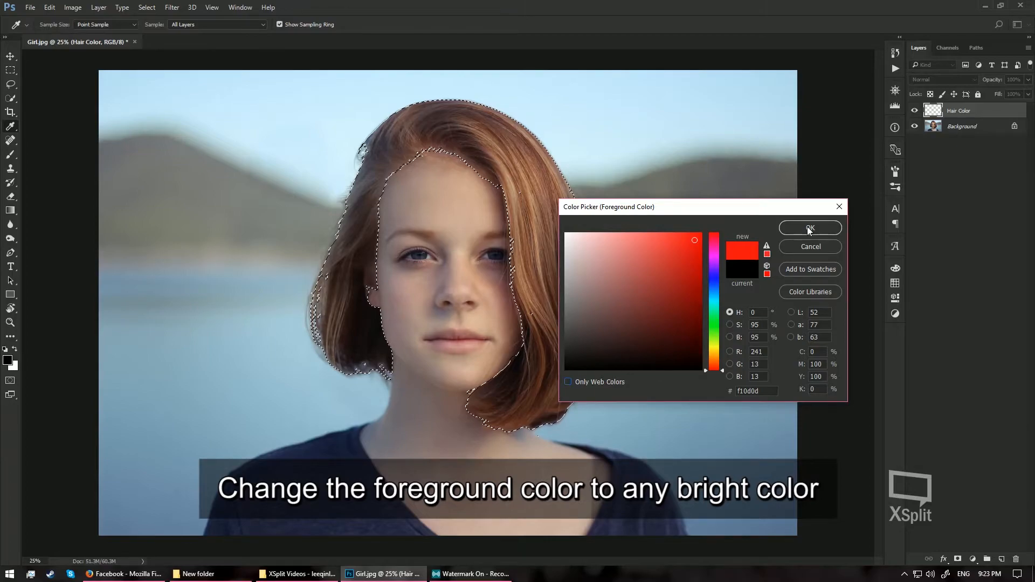
pyautogui.click(810, 227)
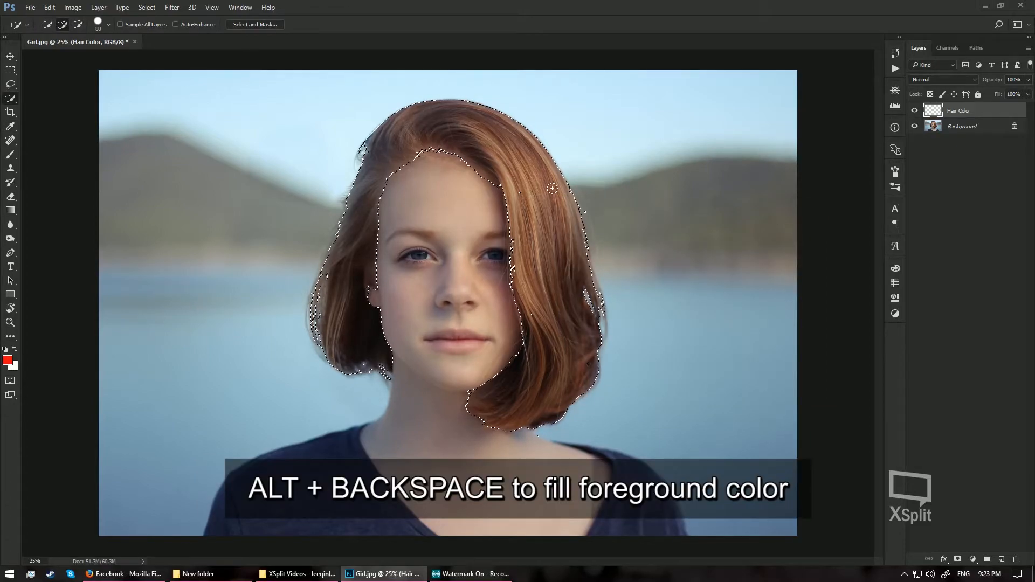
pyautogui.press('alt+backspace')
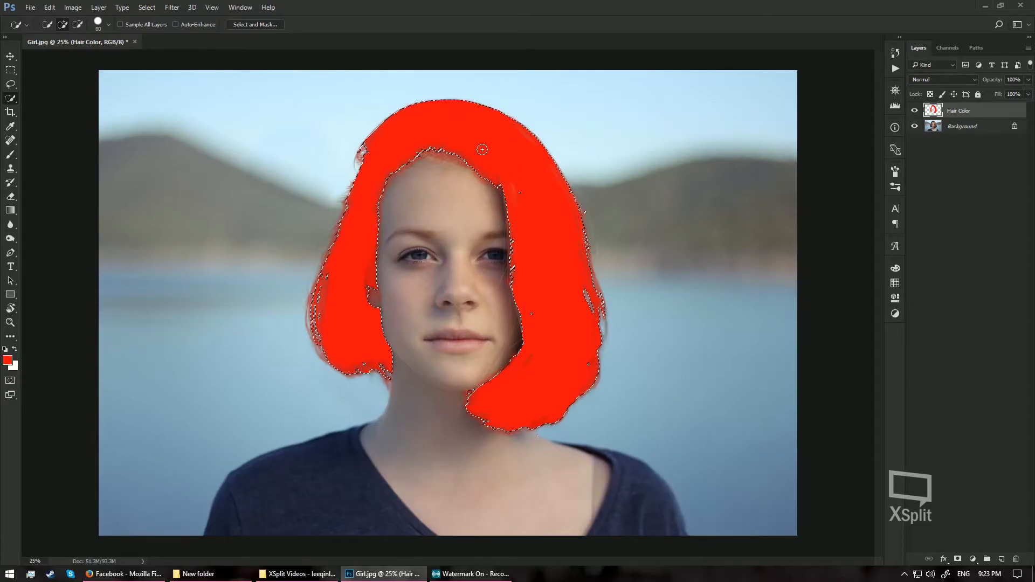
pyautogui.click(147, 7)
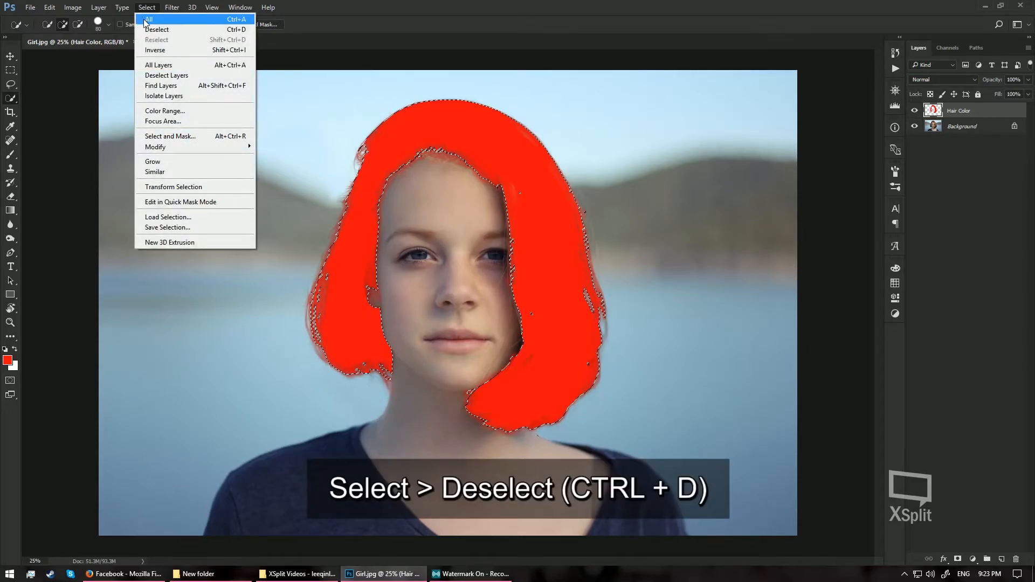
pyautogui.click(158, 29)
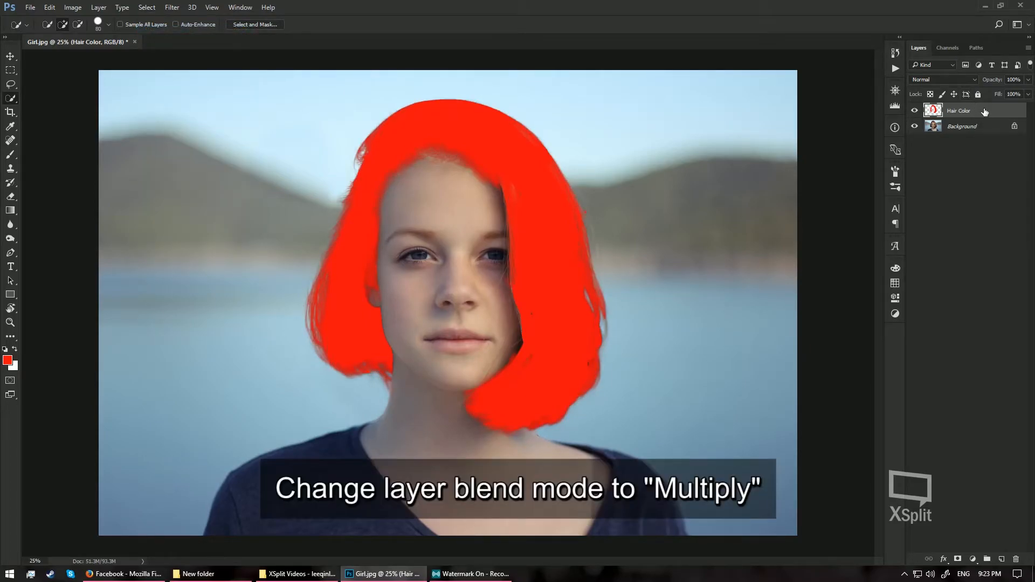
# - Set the Hair Color layer's blend mode to Multiply
pyautogui.click(944, 79)
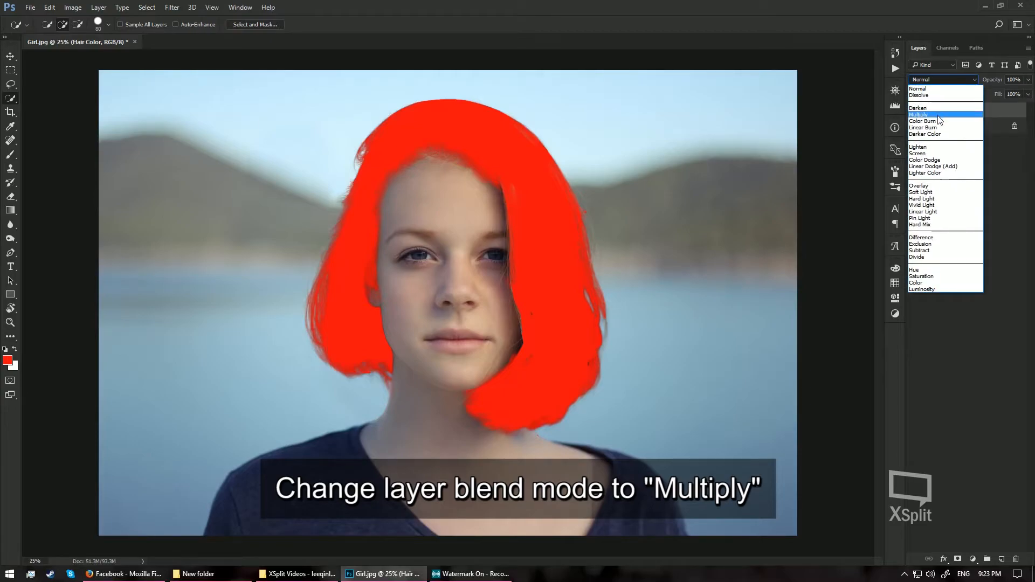
pyautogui.click(918, 115)
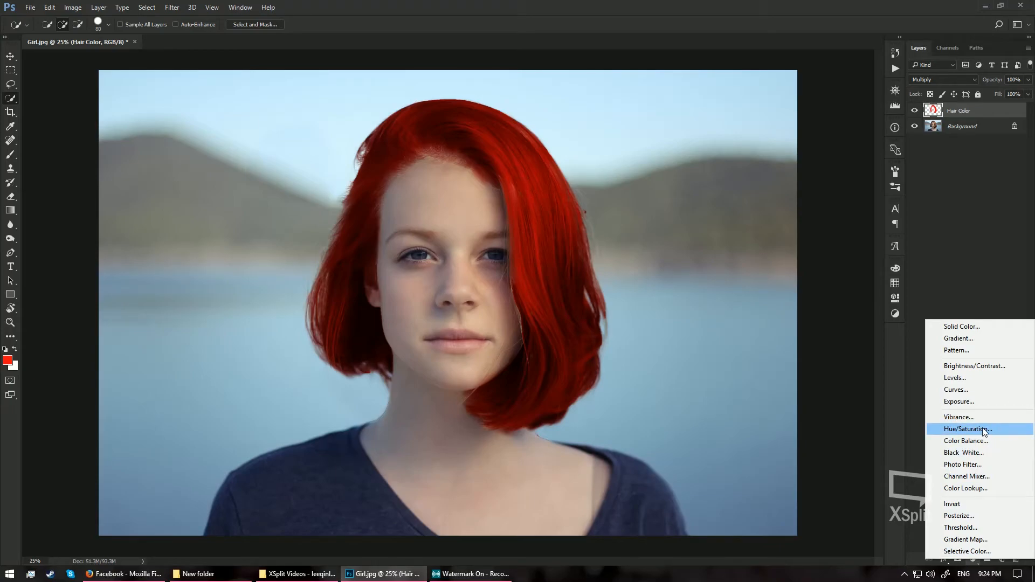
# - Add a Hue/Saturation adjustment, delete its mask, and clip it to Hair Color
pyautogui.click(968, 429)
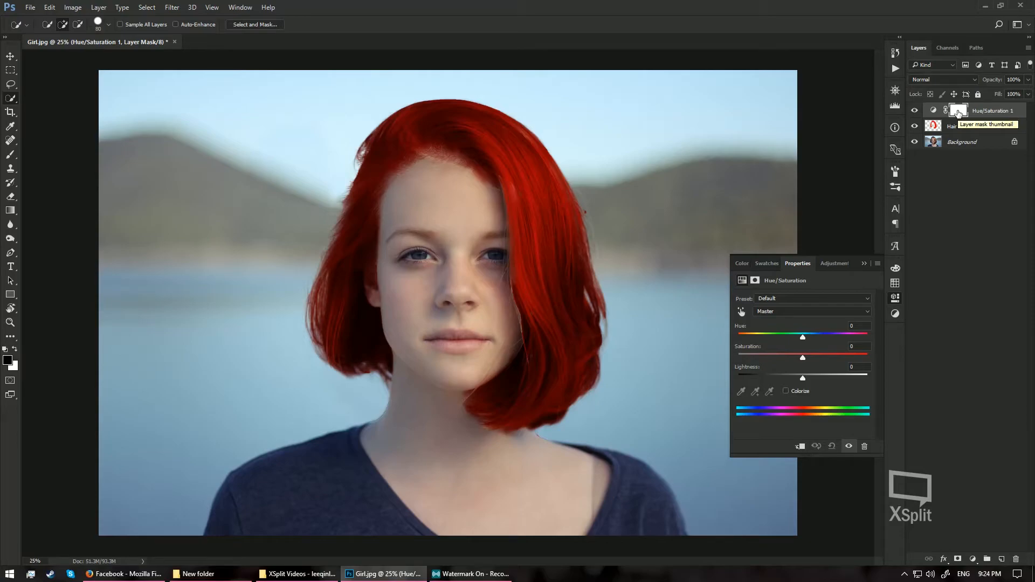
pyautogui.rightClick(958, 110)
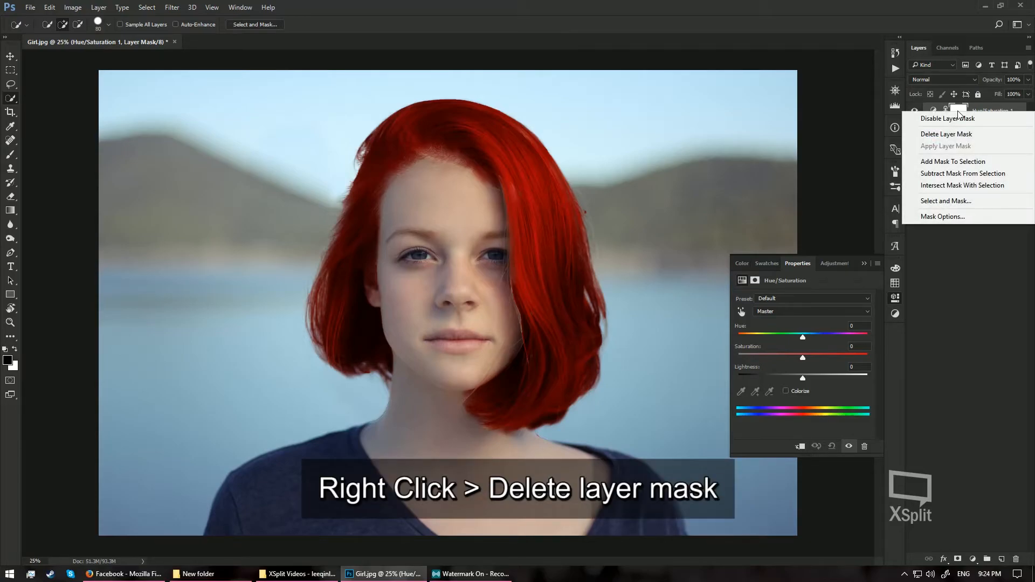
pyautogui.click(945, 134)
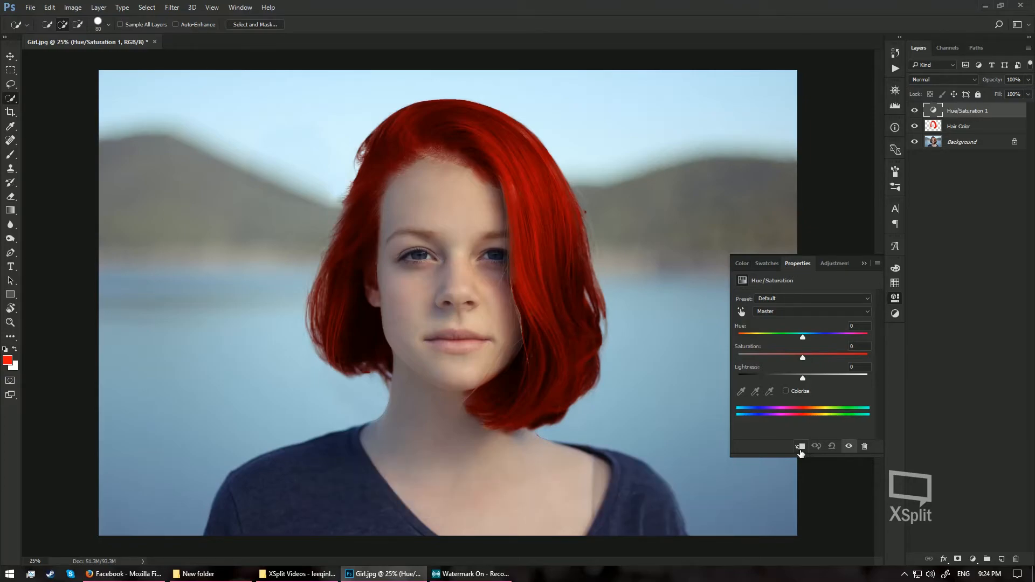
pyautogui.click(800, 446)
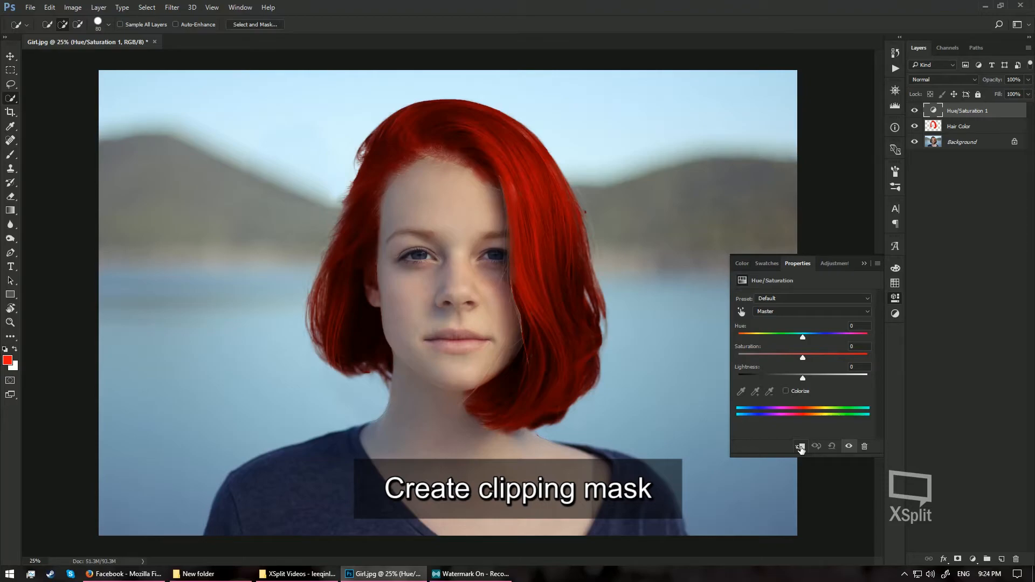
pyautogui.moveTo(801, 446)
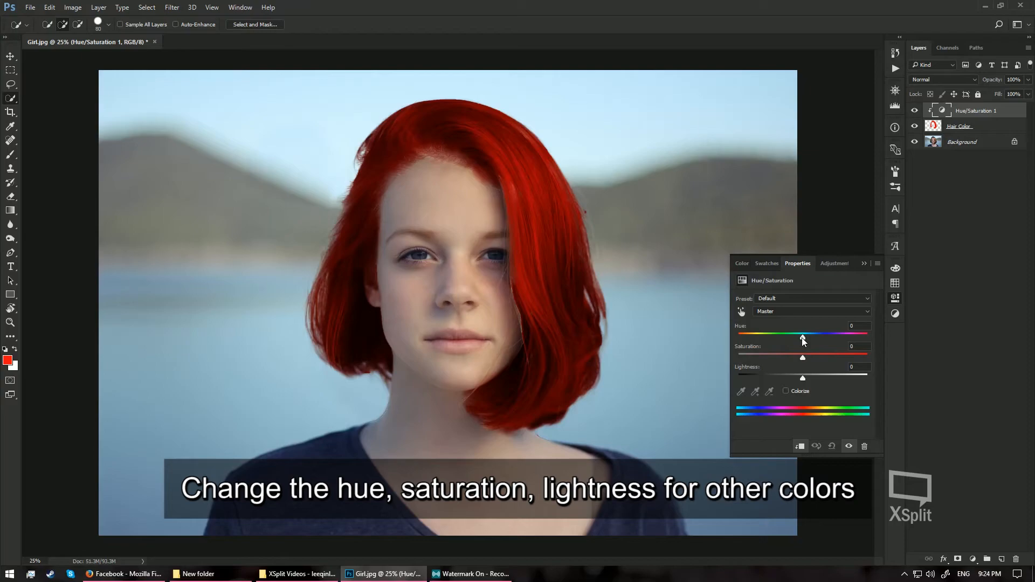
# - Shift Hue toward magenta (about -40), raise Saturation ~+46 and Lightness ~+47
pyautogui.moveTo(802, 335); pyautogui.dragTo(834, 334)
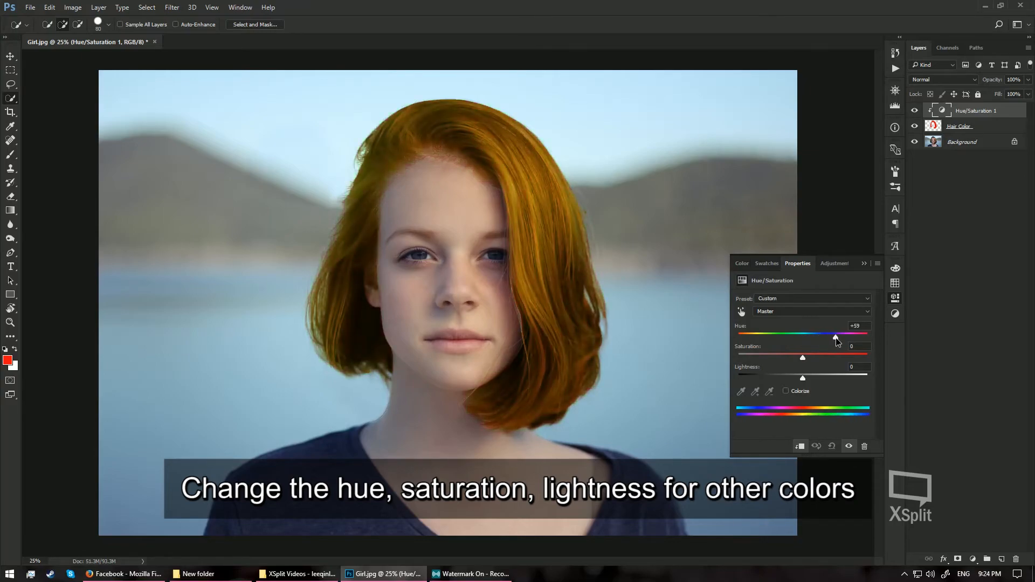
pyautogui.moveTo(837, 336); pyautogui.dragTo(797, 335)
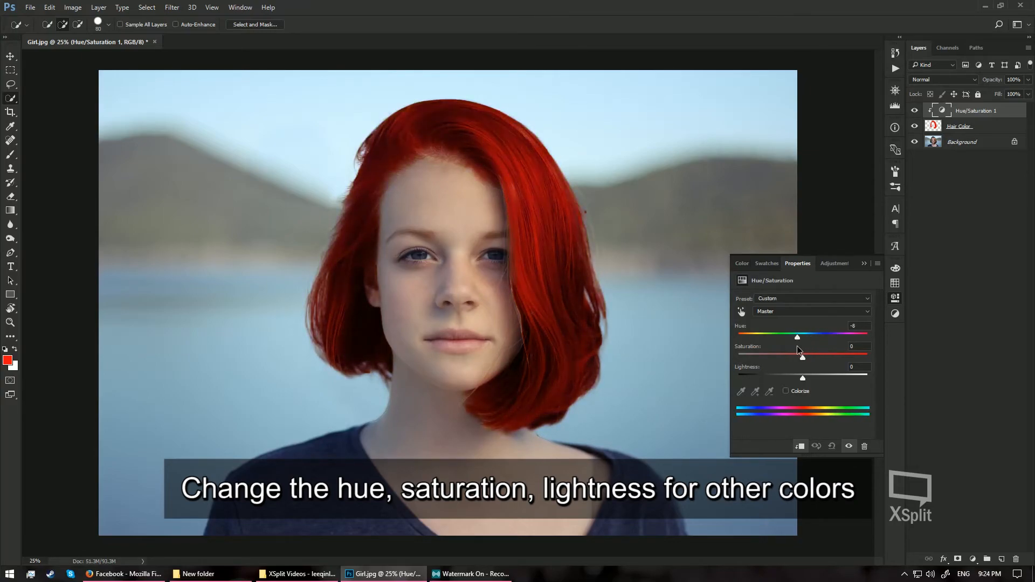
pyautogui.moveTo(797, 337); pyautogui.dragTo(772, 336)
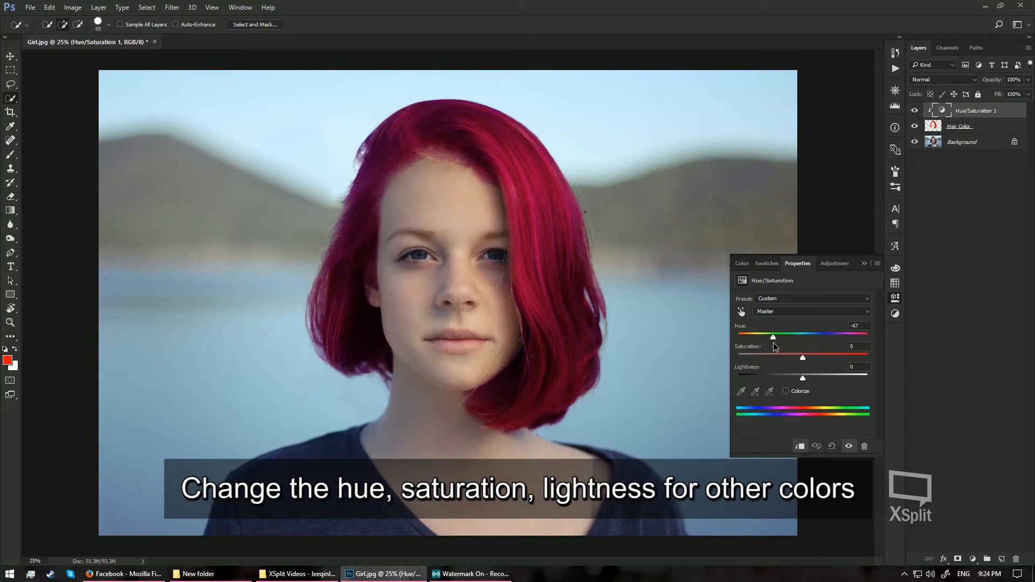
pyautogui.moveTo(802, 357); pyautogui.dragTo(802, 357)
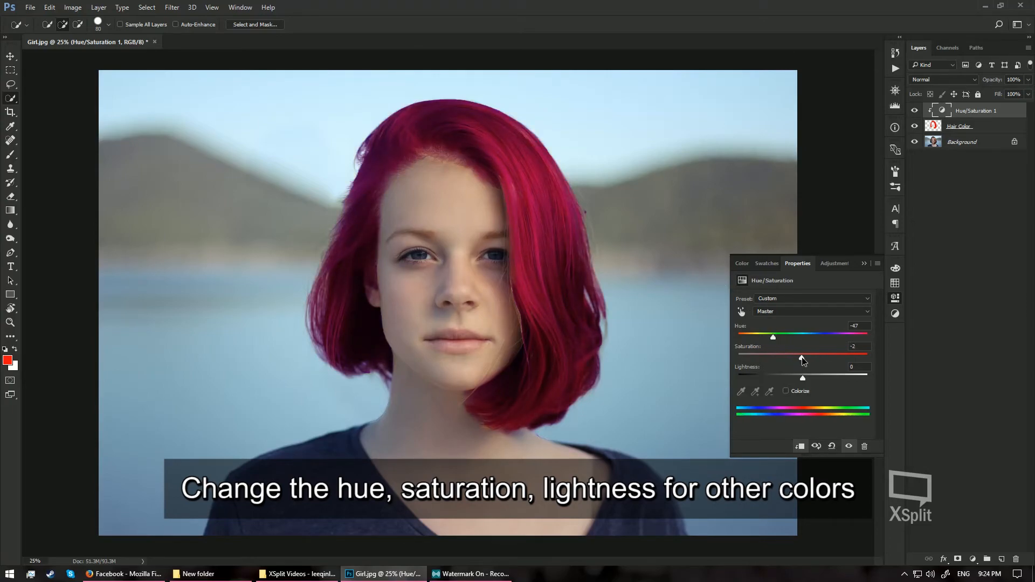
pyautogui.moveTo(802, 356); pyautogui.dragTo(819, 355)
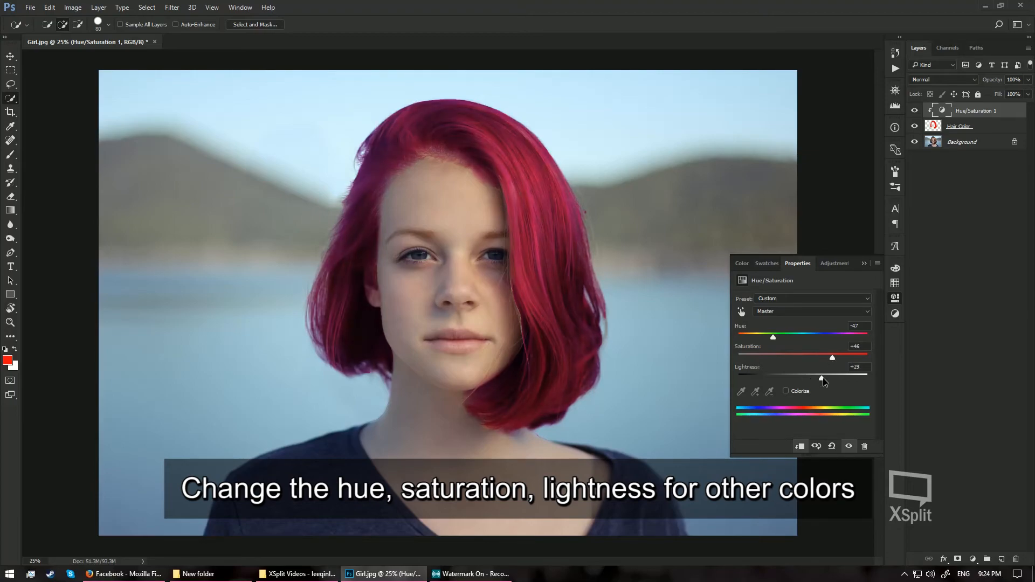
pyautogui.moveTo(821, 375); pyautogui.dragTo(839, 375)
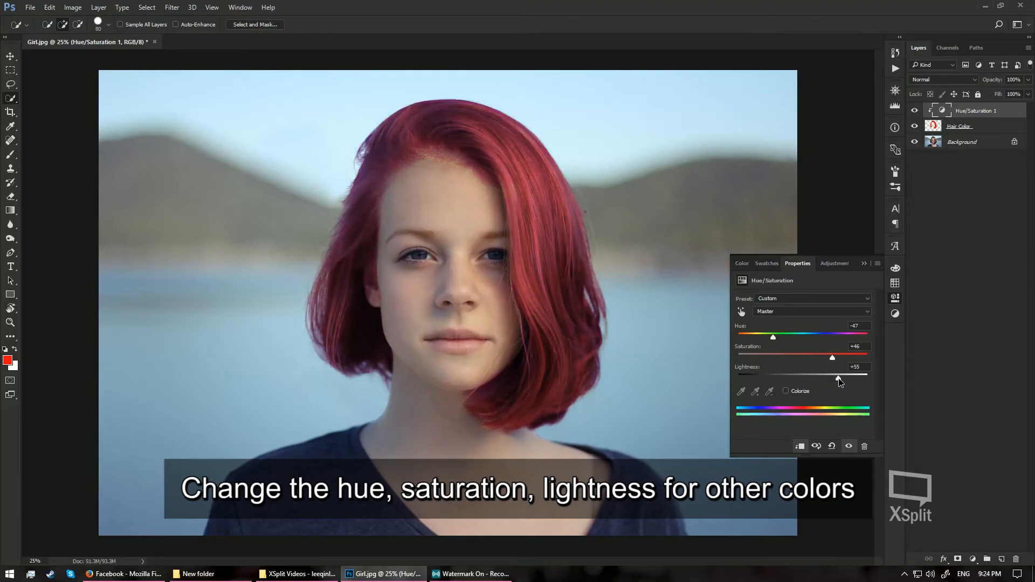
pyautogui.moveTo(848, 357); pyautogui.dragTo(831, 357)
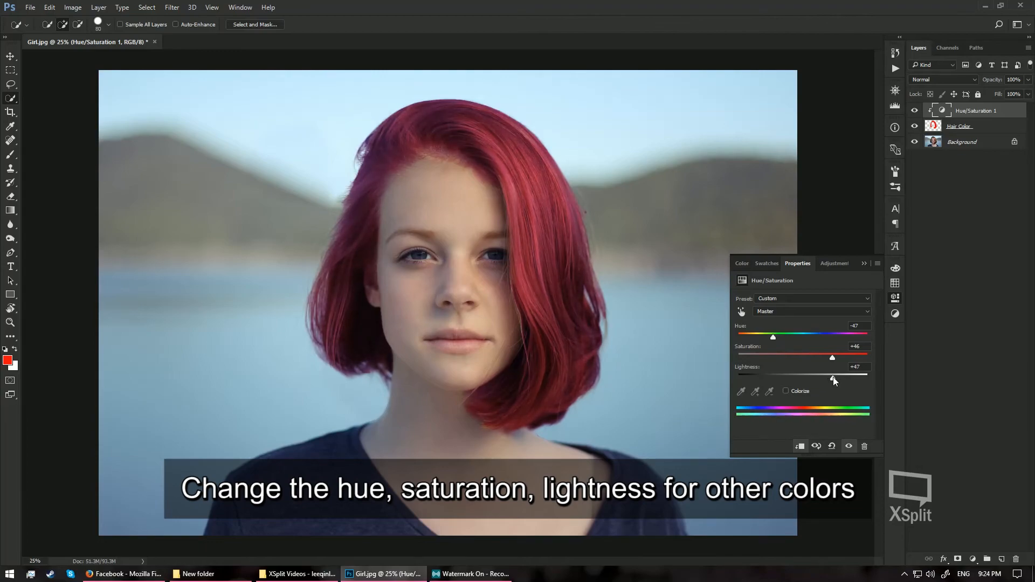
pyautogui.moveTo(771, 336); pyautogui.dragTo(777, 336)
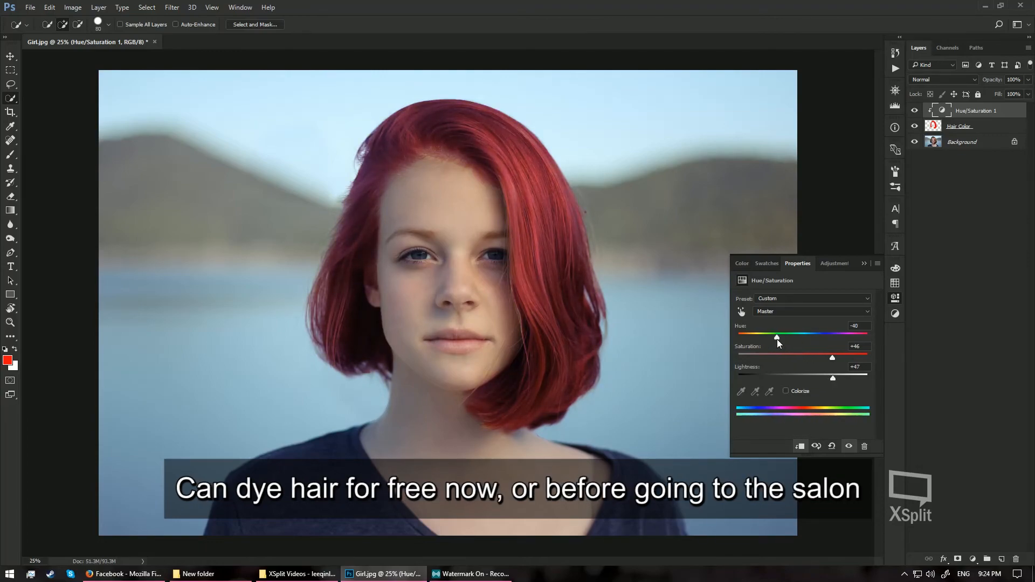